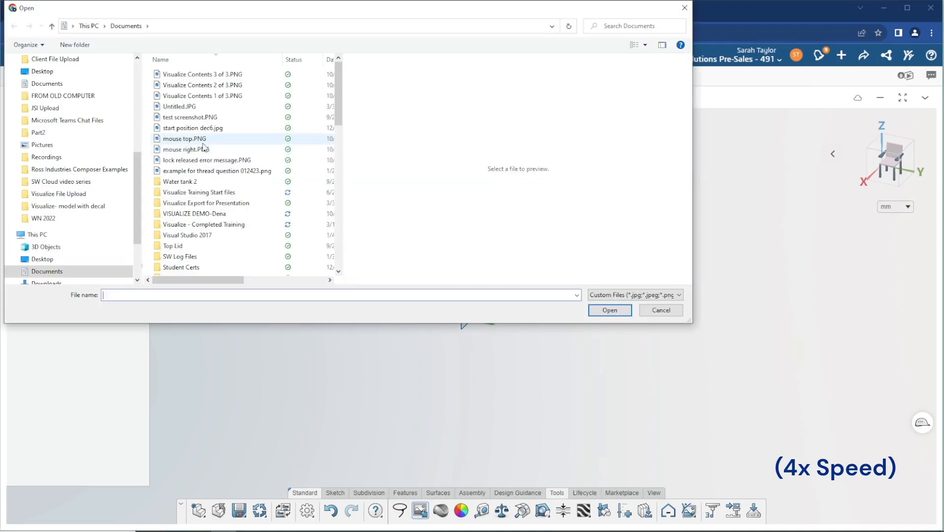
Insert ghost sketch.png as a reference picture on the yz plane with adjusted scale.
{"action": "left_click", "coordinate": [609, 310]}
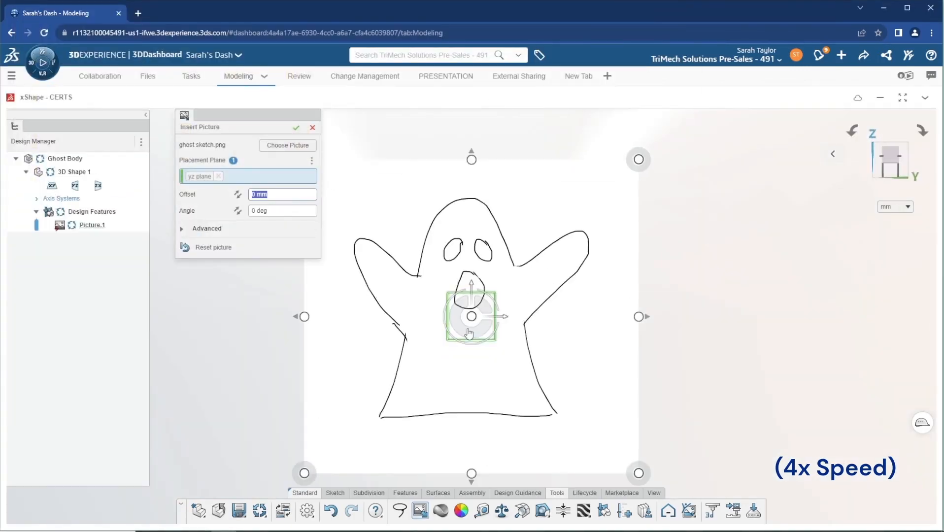
{"action": "left_click", "coordinate": [295, 128]}
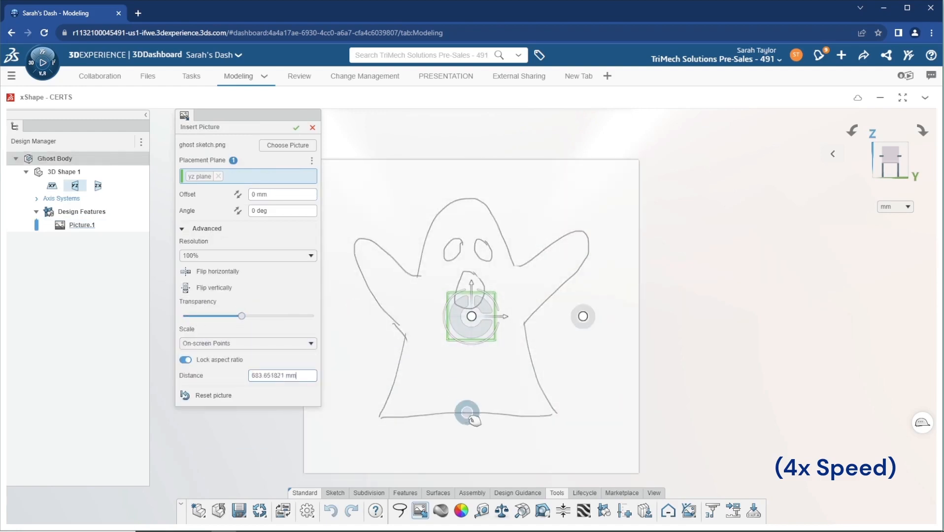
{"action": "left_click", "coordinate": [296, 128]}
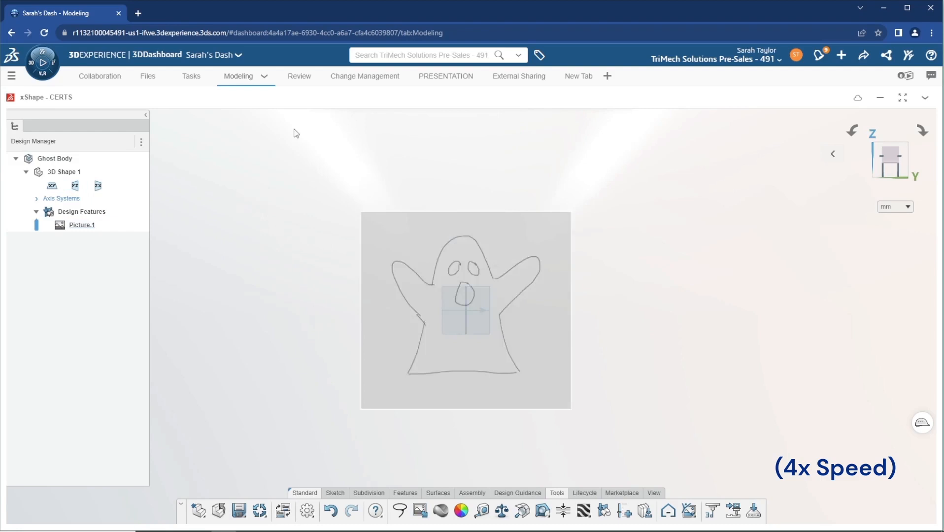
Create a QuadBall subdivision primitive on the midplane over the ghost sketch.
{"action": "left_click", "coordinate": [411, 510]}
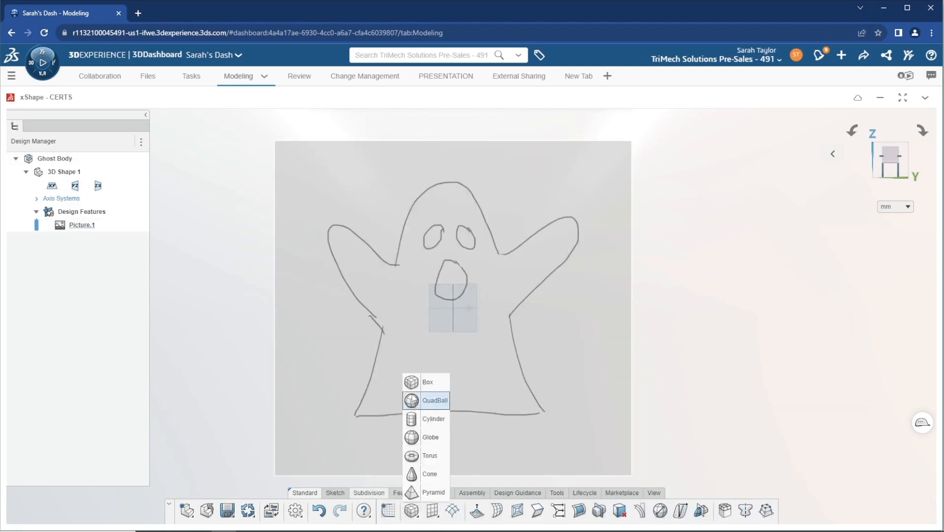
{"action": "left_click", "coordinate": [434, 400]}
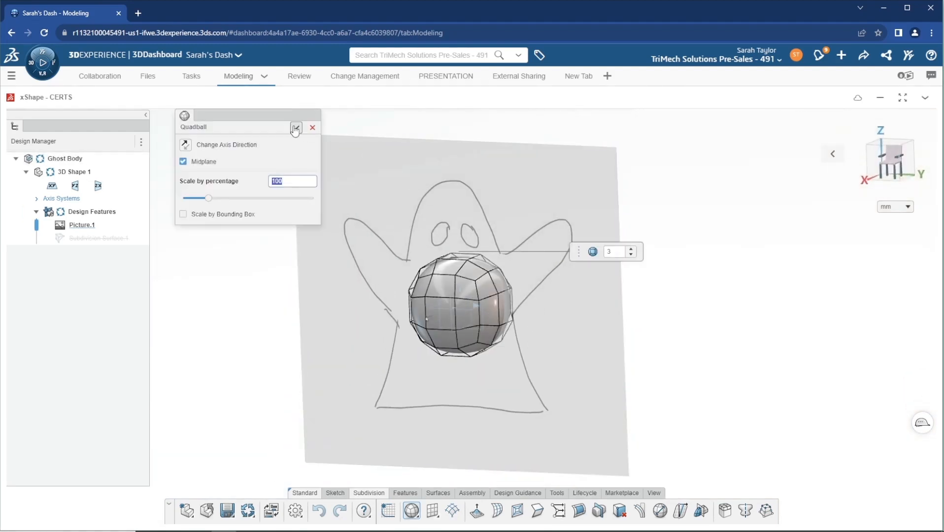
{"action": "left_click", "coordinate": [295, 128]}
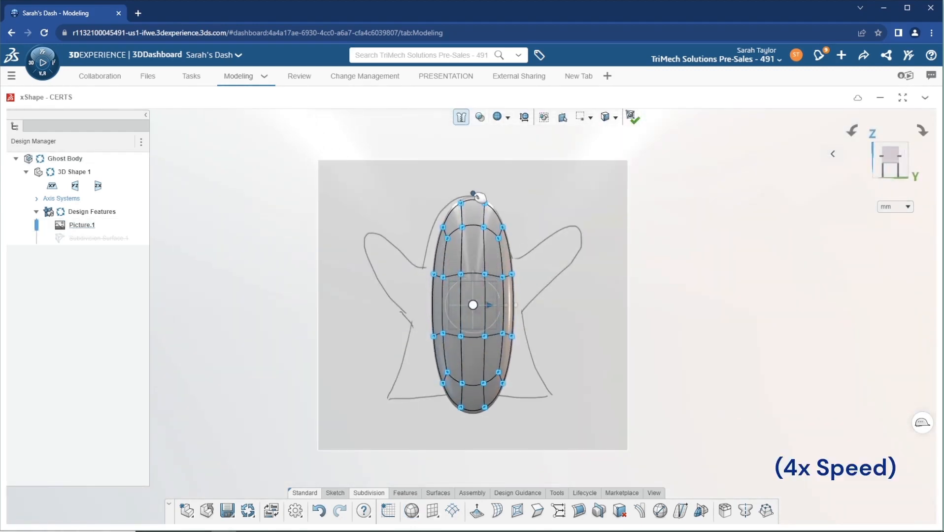
Filter selection to edge rings and flare the bottom ring to trace the bell outline.
{"action": "left_click", "coordinate": [616, 117]}
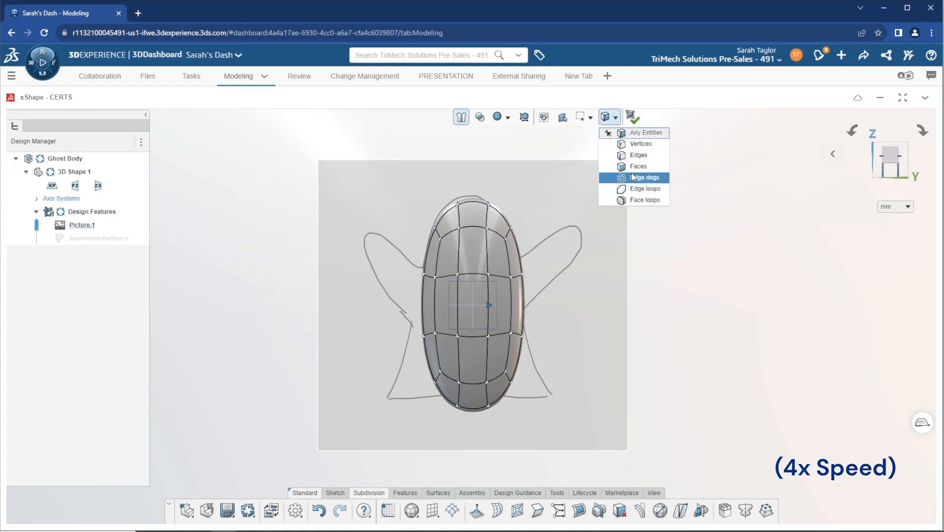
{"action": "left_click", "coordinate": [643, 177]}
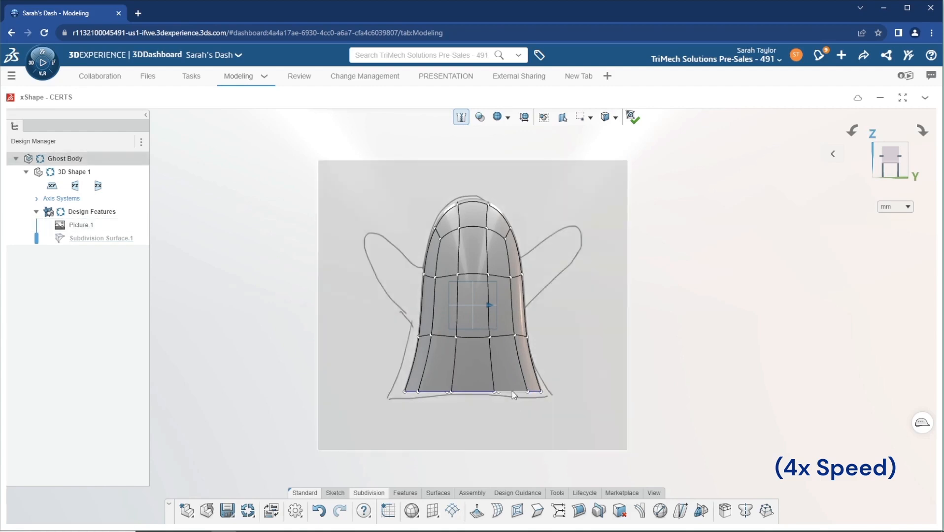
{"action": "left_click", "coordinate": [473, 300]}
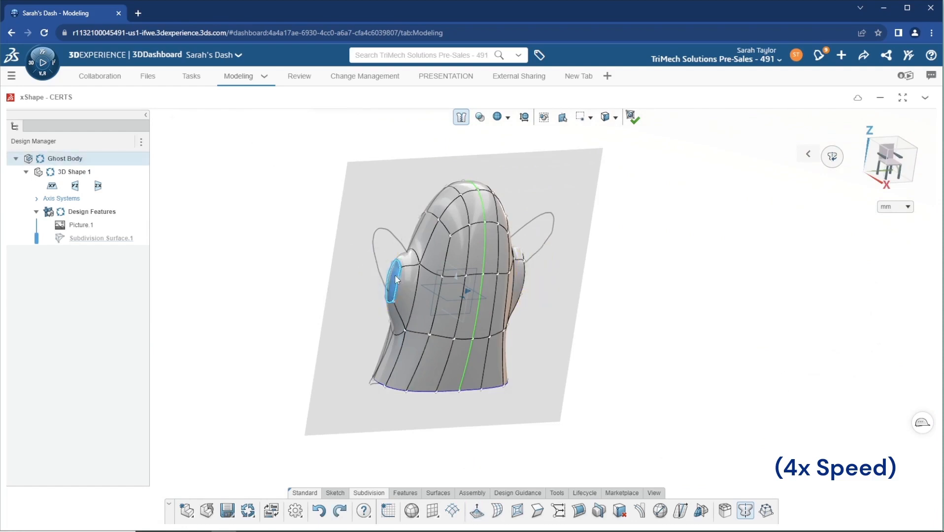
Extrude a side face outward as a symmetric arm stub and check it in smooth display.
{"action": "left_click", "coordinate": [480, 118]}
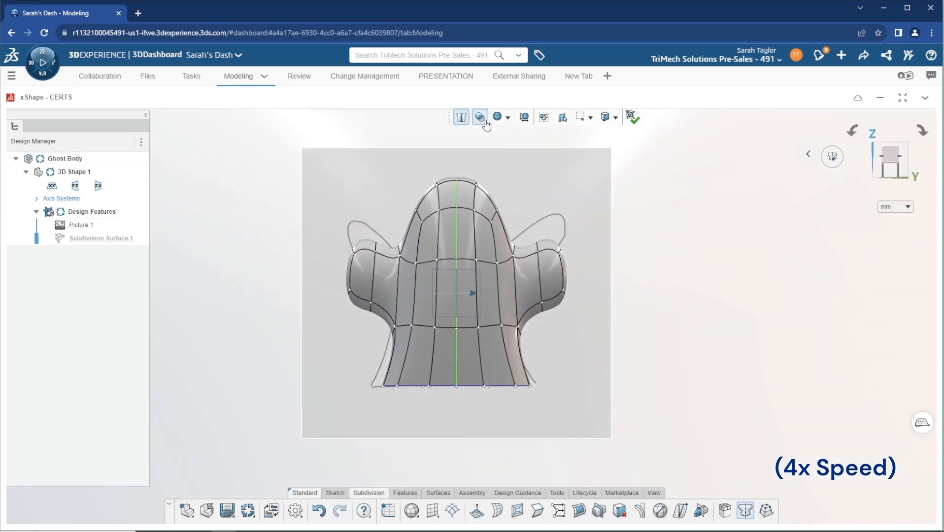
{"action": "left_click", "coordinate": [480, 117]}
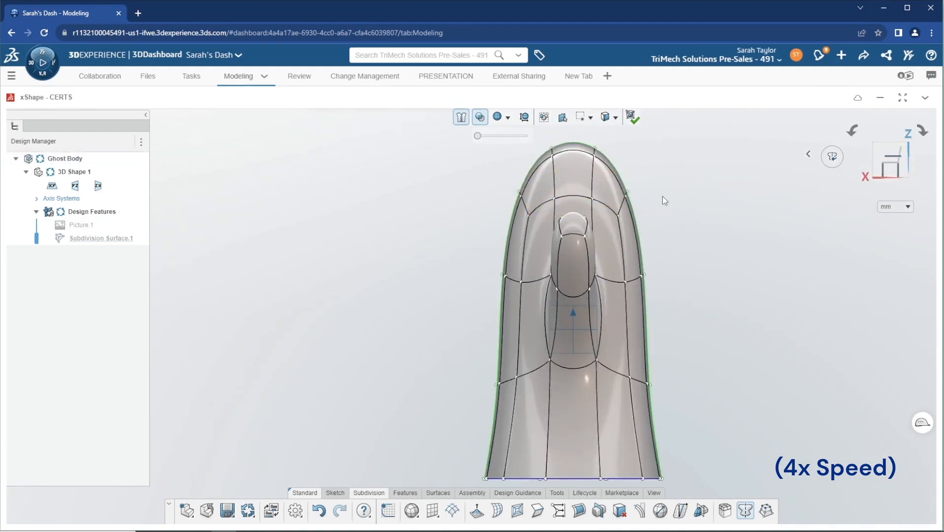
Drag body vertices and edges from the side view to taper the profile and arms.
{"action": "left_click", "coordinate": [606, 117]}
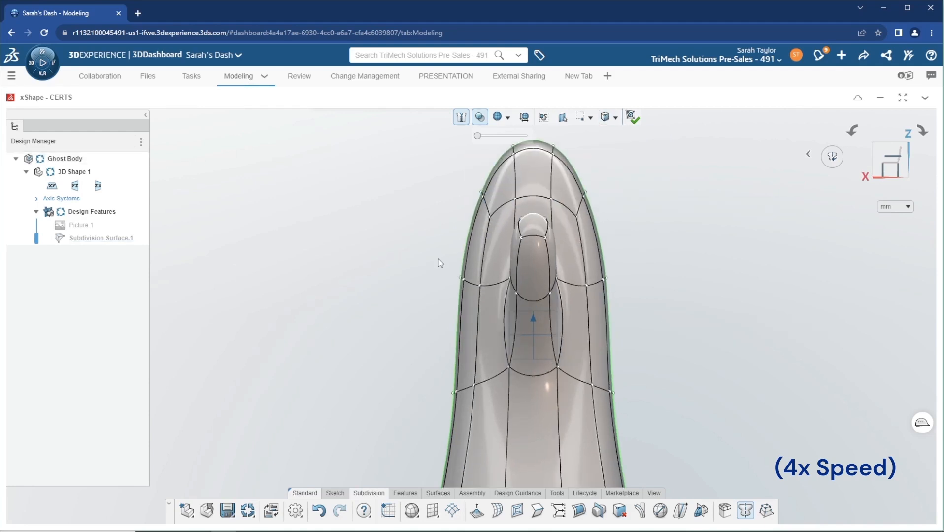
{"action": "left_click", "coordinate": [471, 282]}
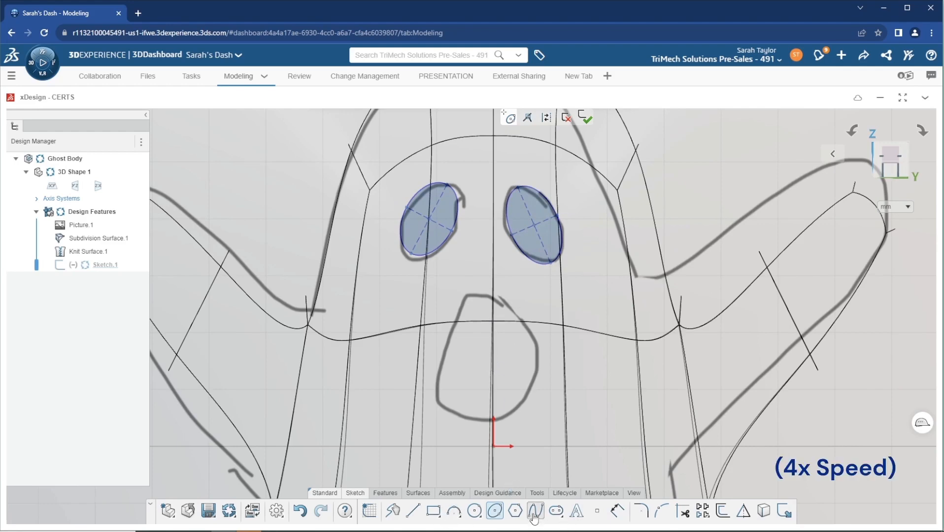
Trace a closed spline mouth beside the eyes and reshape its top point.
{"action": "left_click", "coordinate": [535, 511]}
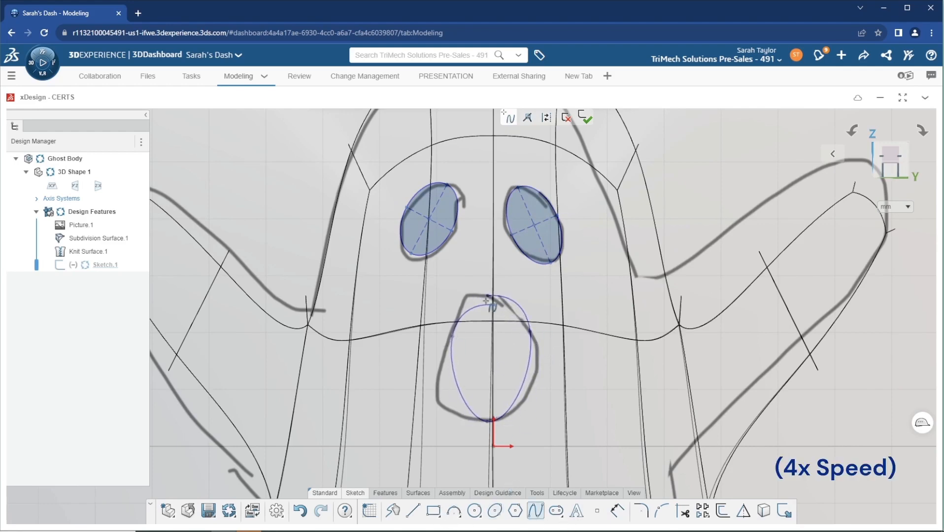
{"action": "left_click", "coordinate": [527, 118]}
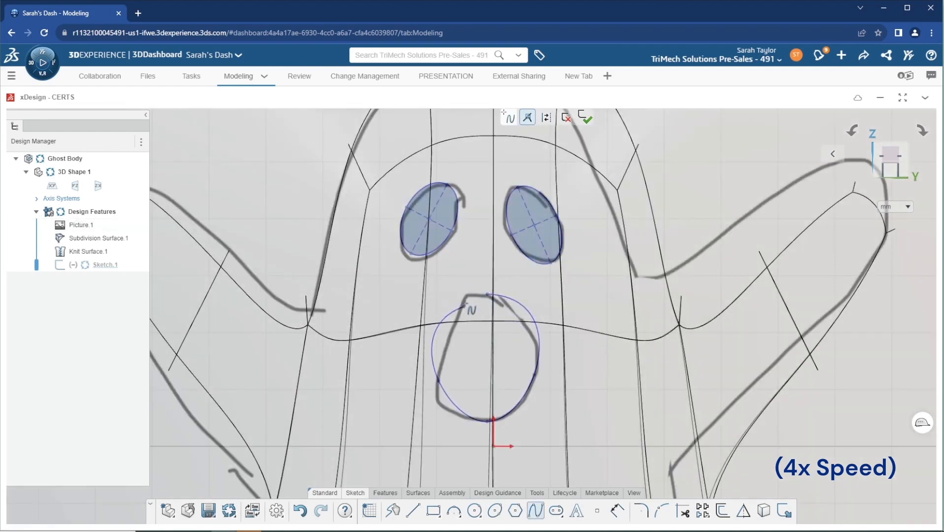
{"action": "left_click", "coordinate": [487, 361]}
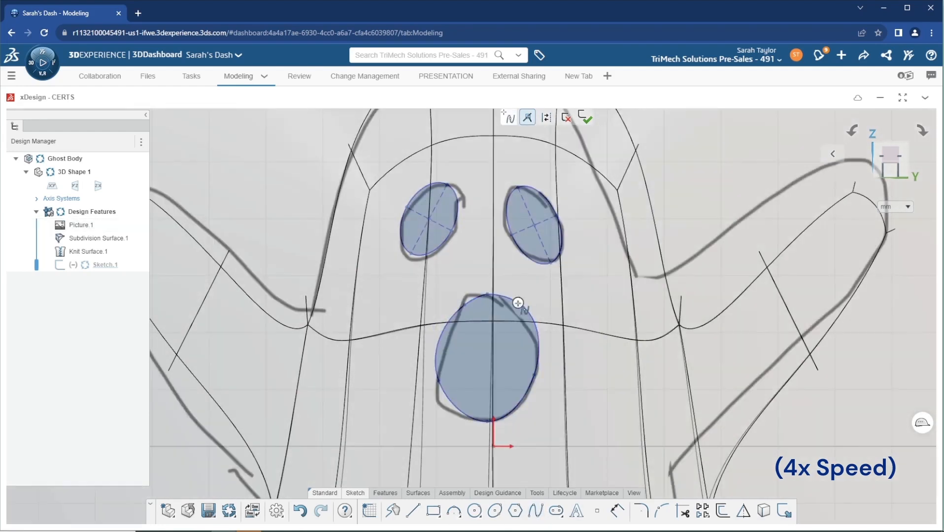
{"action": "left_click", "coordinate": [508, 118]}
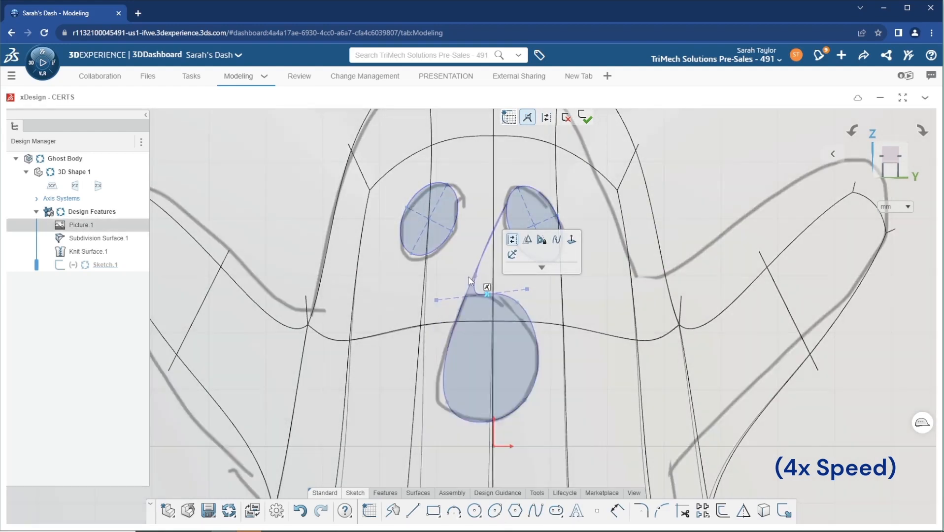
{"action": "left_click", "coordinate": [492, 362]}
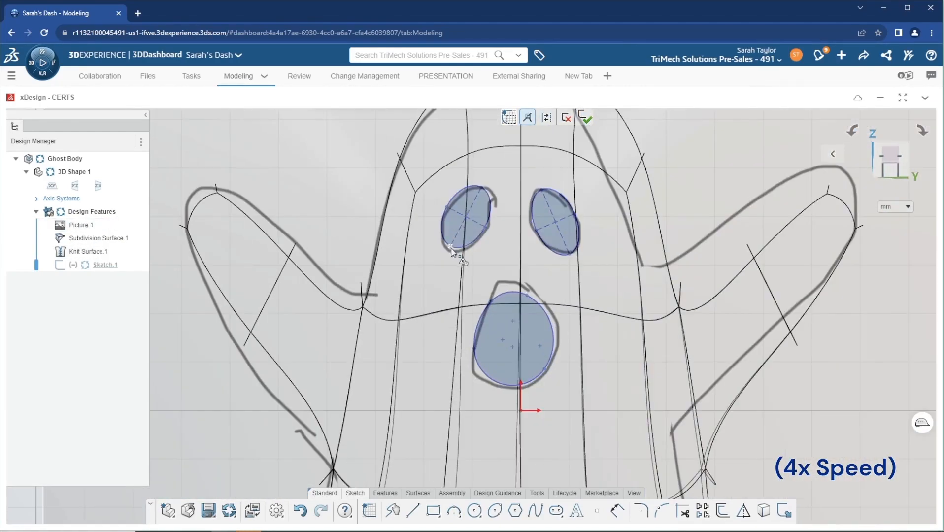
Select both eye ellipses to adjust them and finish the face sketch.
{"action": "left_click", "coordinate": [467, 222]}
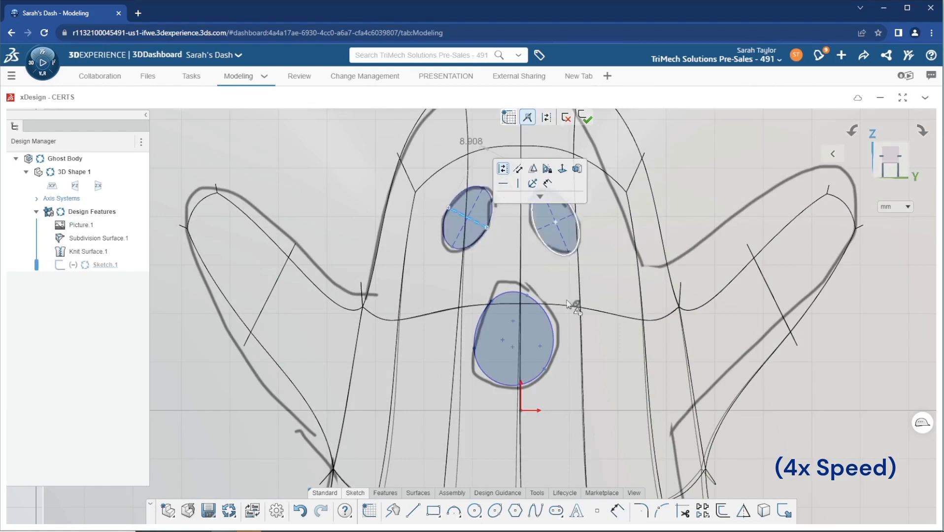
{"action": "left_click", "coordinate": [584, 117]}
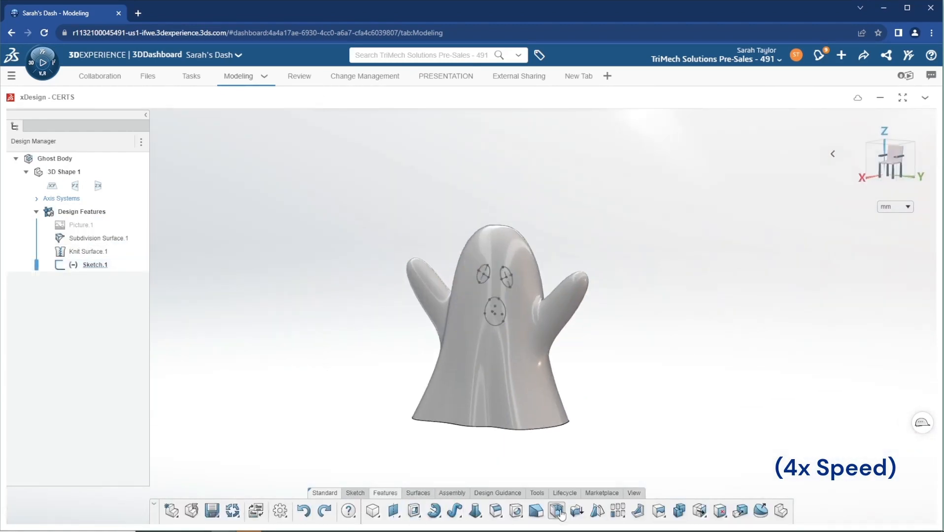
Shell the ghost one way to 1 mm thickness with the bottom face removed.
{"action": "left_click", "coordinate": [555, 511]}
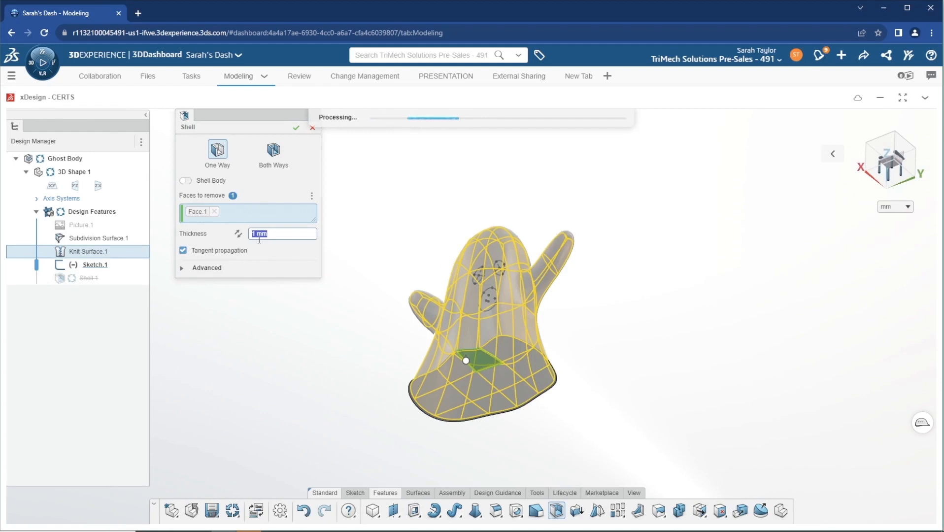
{"action": "left_click", "coordinate": [297, 128]}
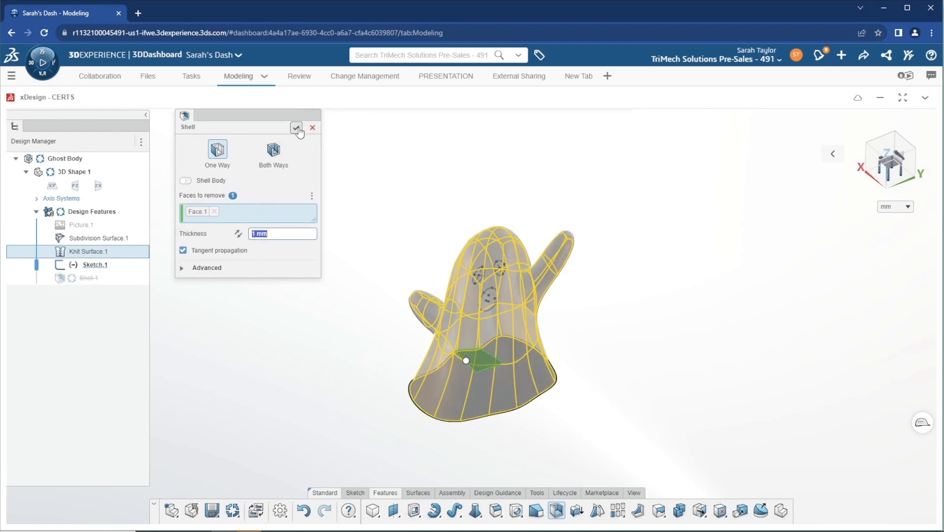
{"action": "left_click", "coordinate": [296, 129]}
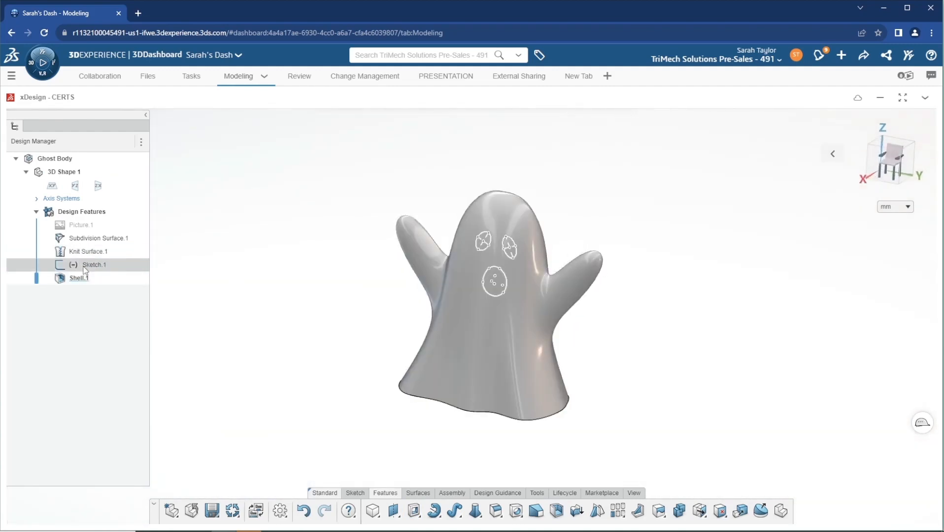
Extrude-cut Sketch.1 through one way to punch the eyes and mouth out of the front wall.
{"action": "left_click", "coordinate": [414, 511]}
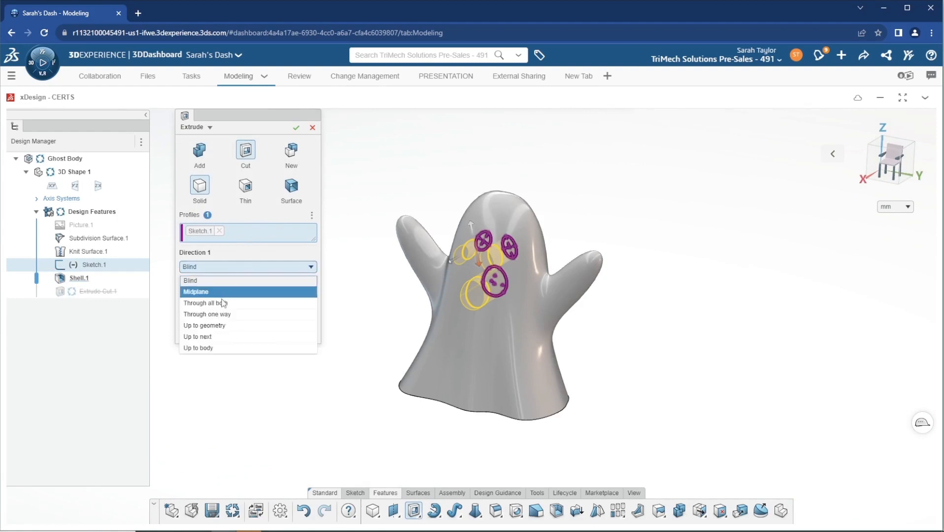
{"action": "left_click", "coordinate": [207, 314]}
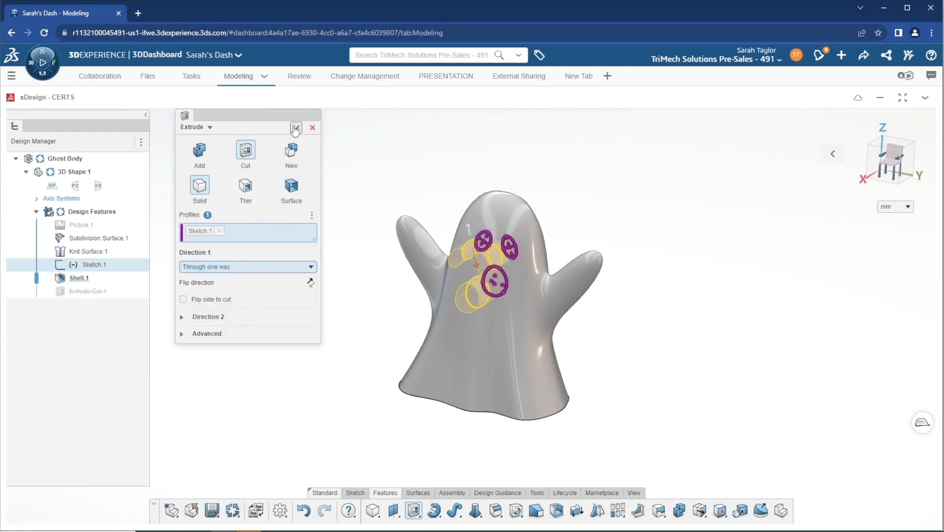
{"action": "left_click", "coordinate": [295, 128]}
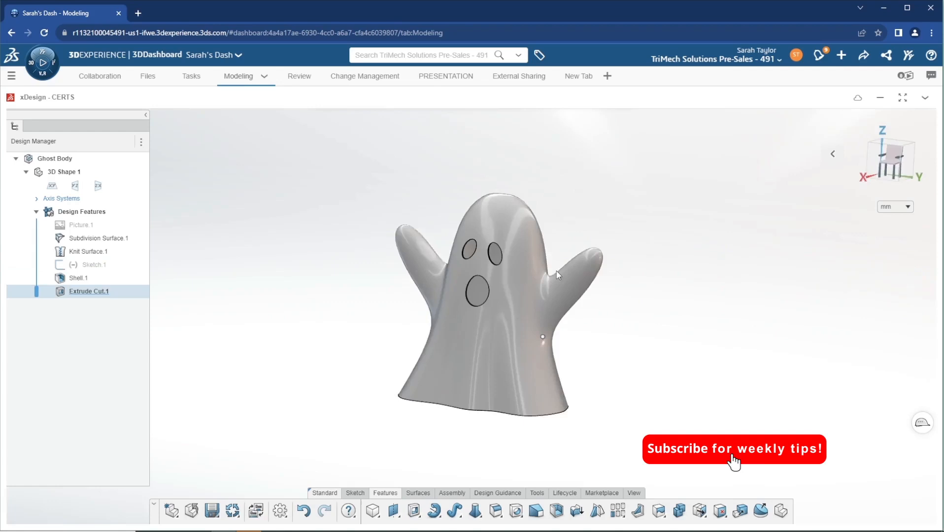